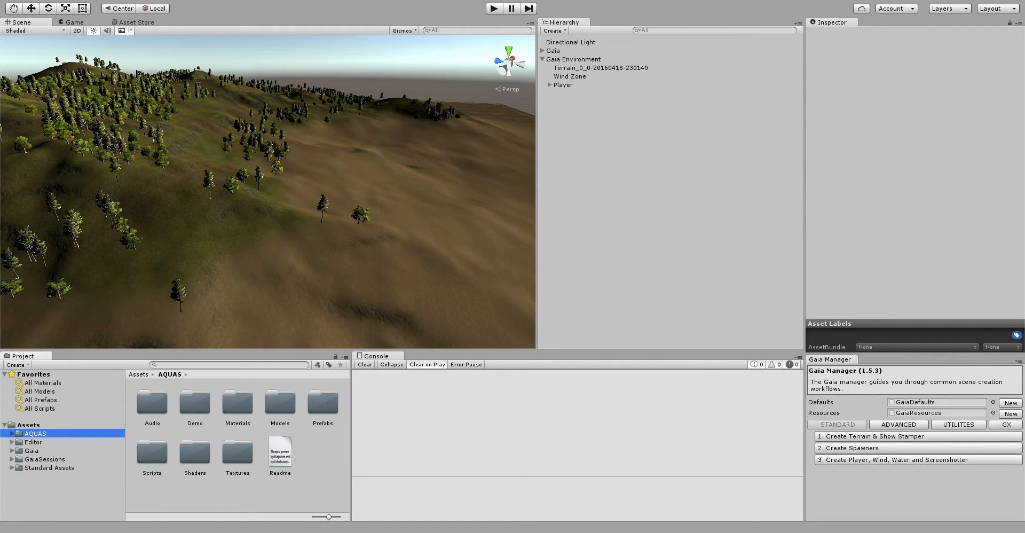
- Show Gaia Manager's UTILITIES extensions and expand the Dogmatic group to reveal AQUAS
left_click(1005, 425)
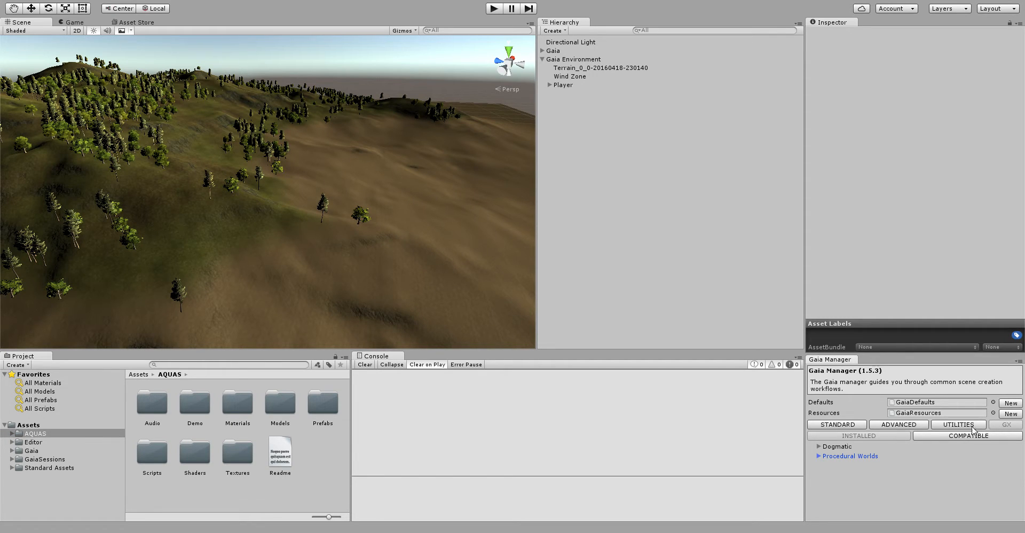
mouse_move(854, 452)
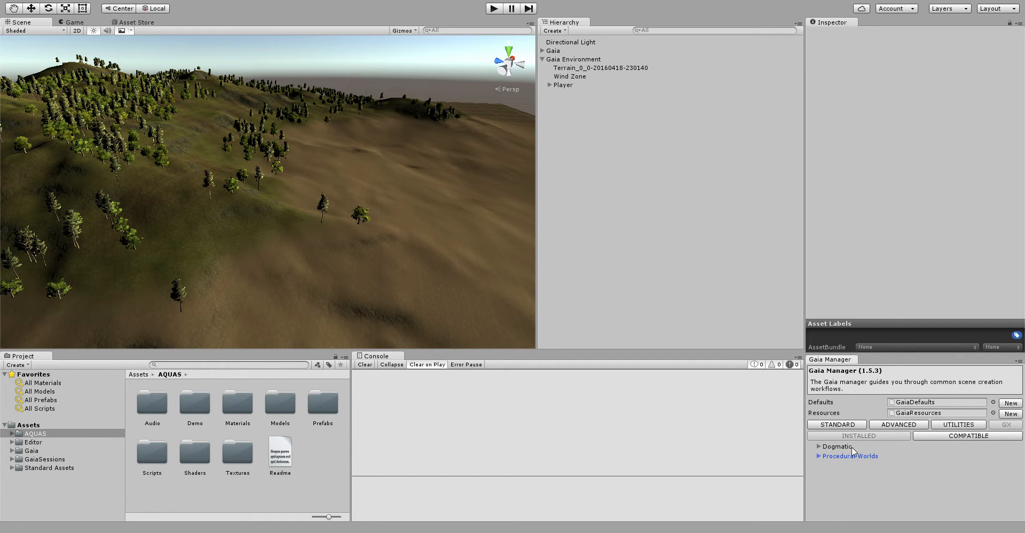
mouse_move(862, 452)
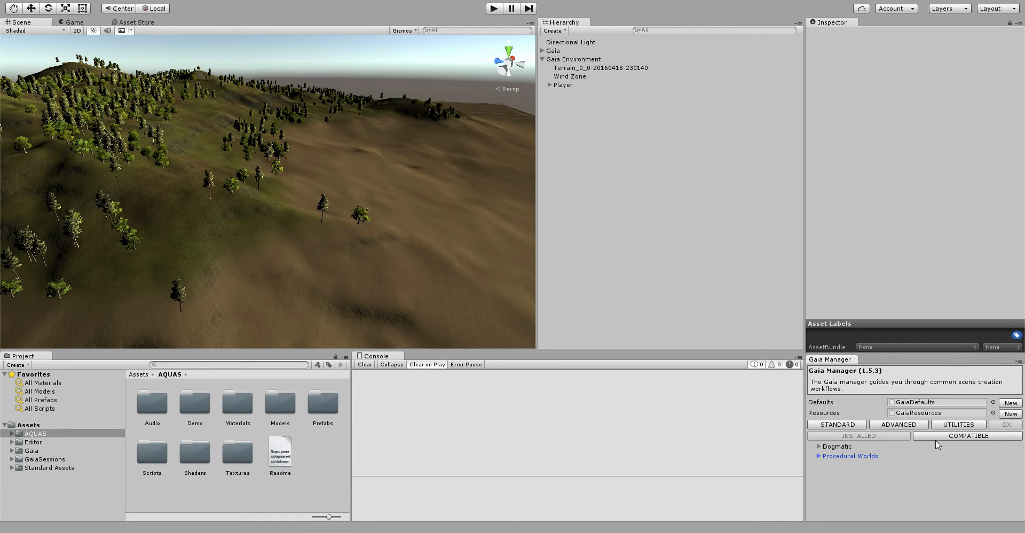
left_click(857, 435)
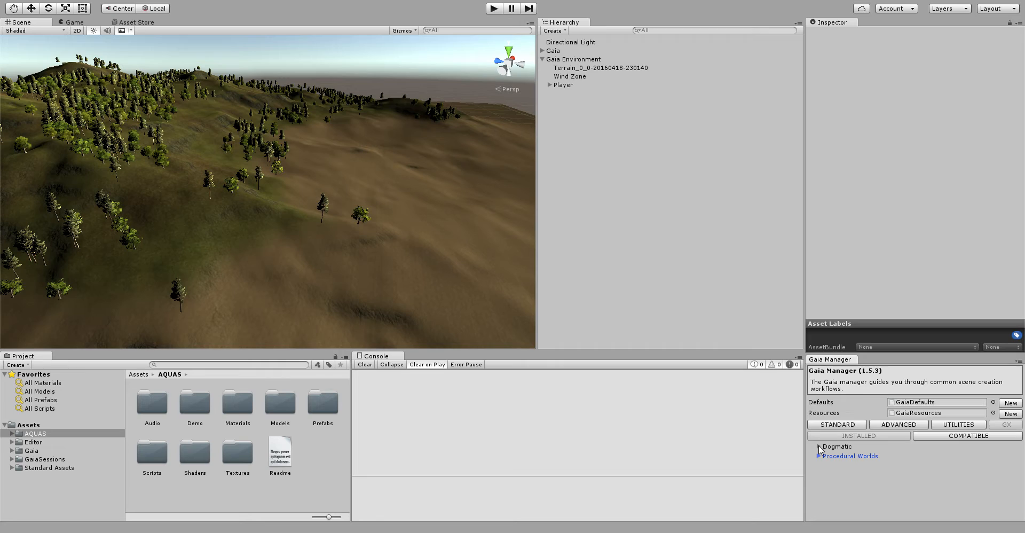
left_click(819, 446)
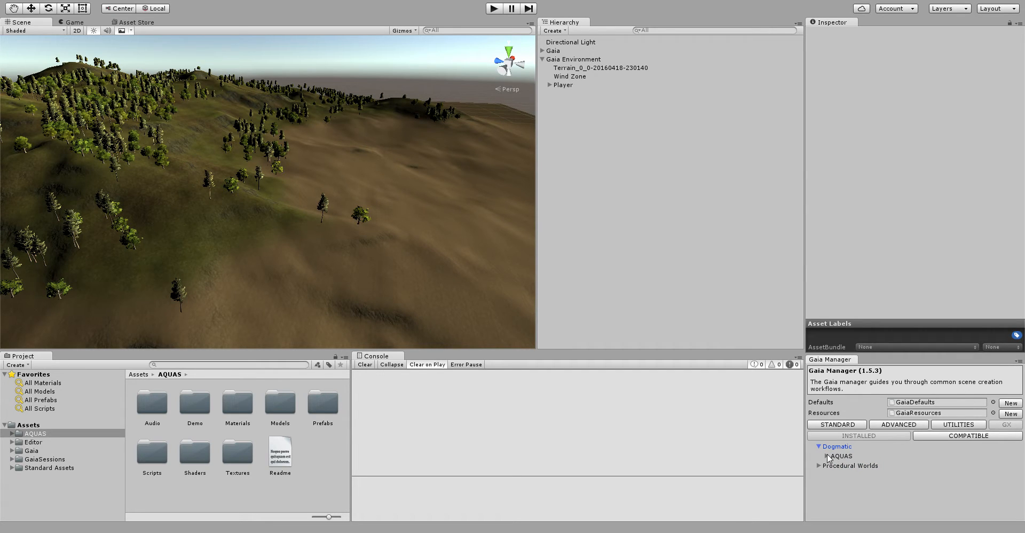
- Expand AQUAS to show About, Add Aquas, Add Underwater Effects and Hints
left_click(828, 456)
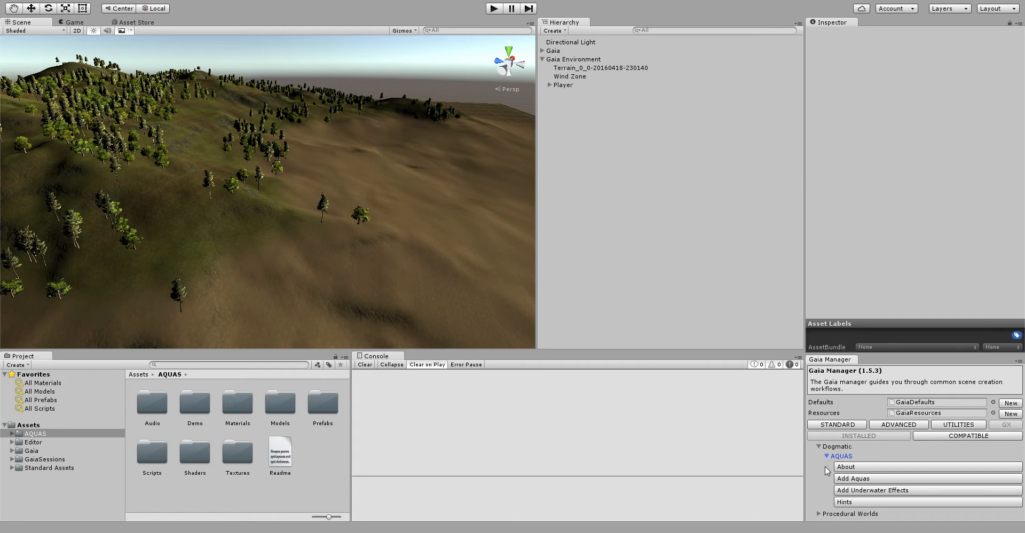
mouse_move(863, 471)
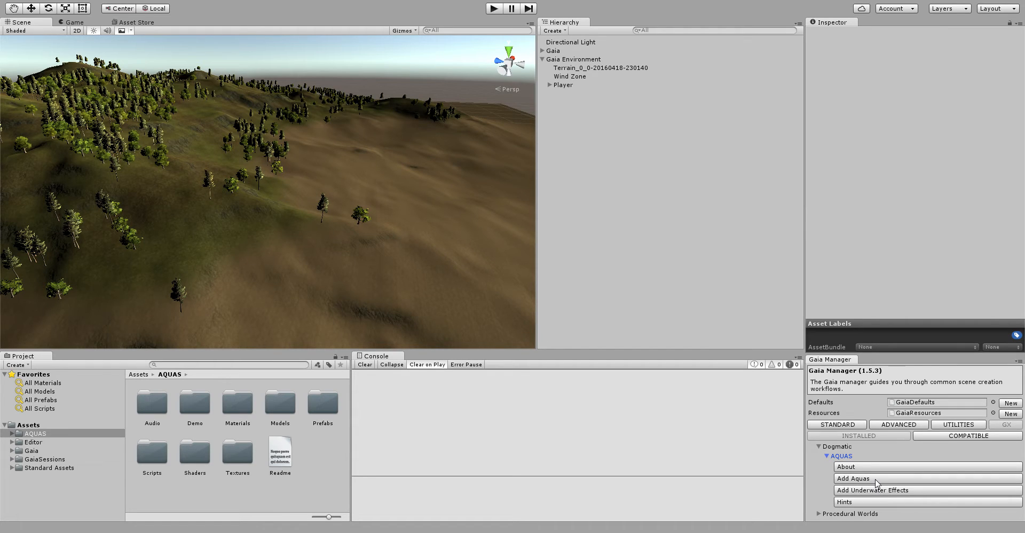
mouse_move(924, 492)
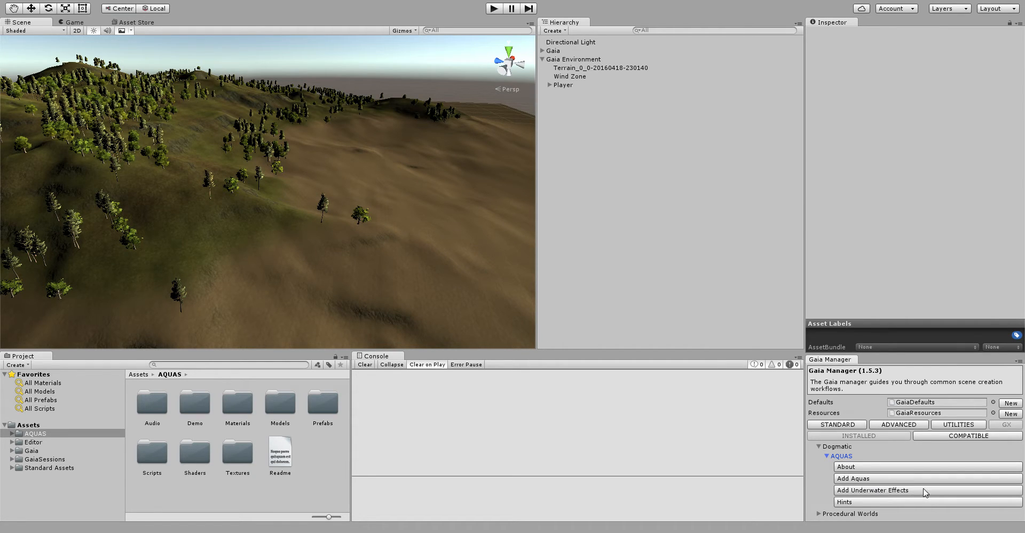
mouse_move(871, 509)
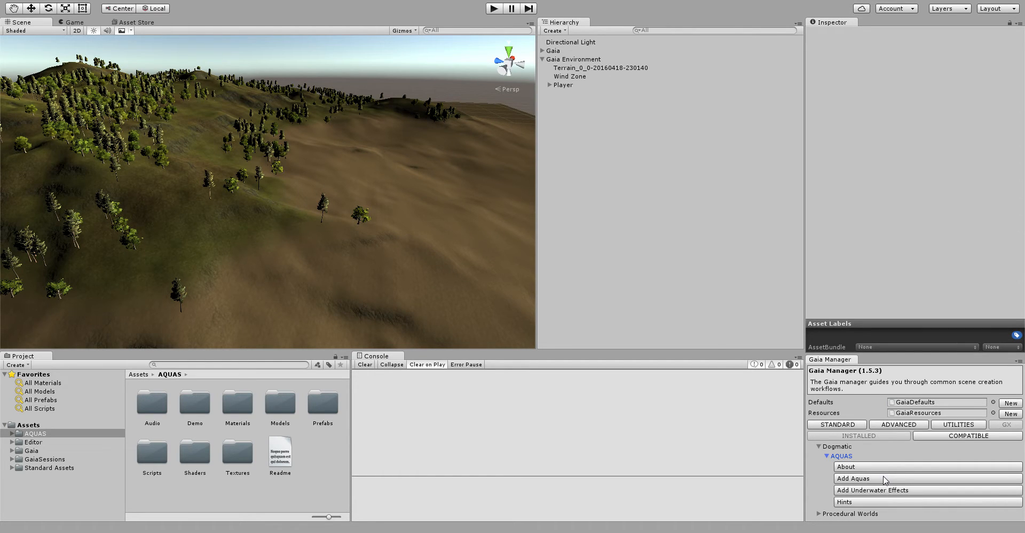
left_click(854, 478)
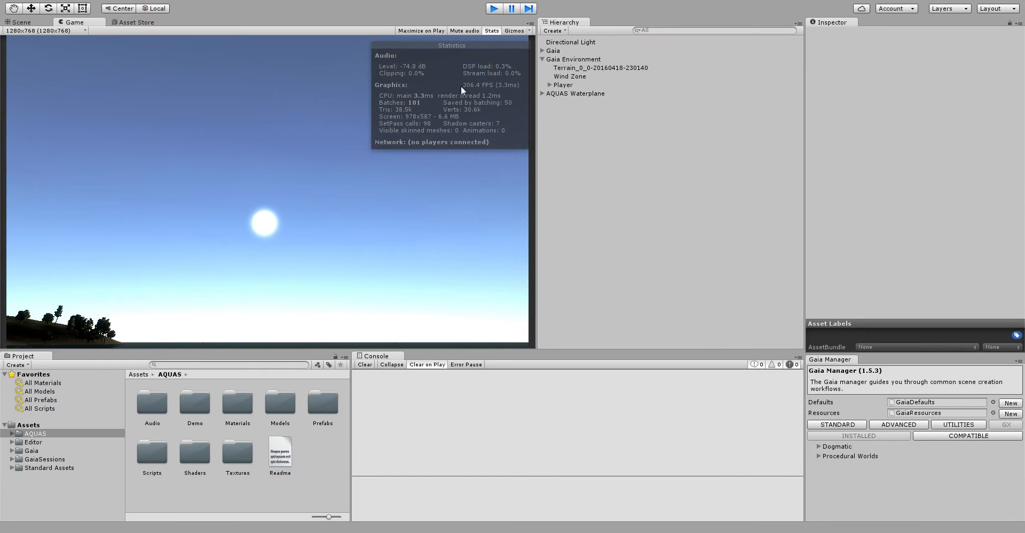
- Exit play mode and frame the Scene view over the shoreline water
left_click(22, 22)
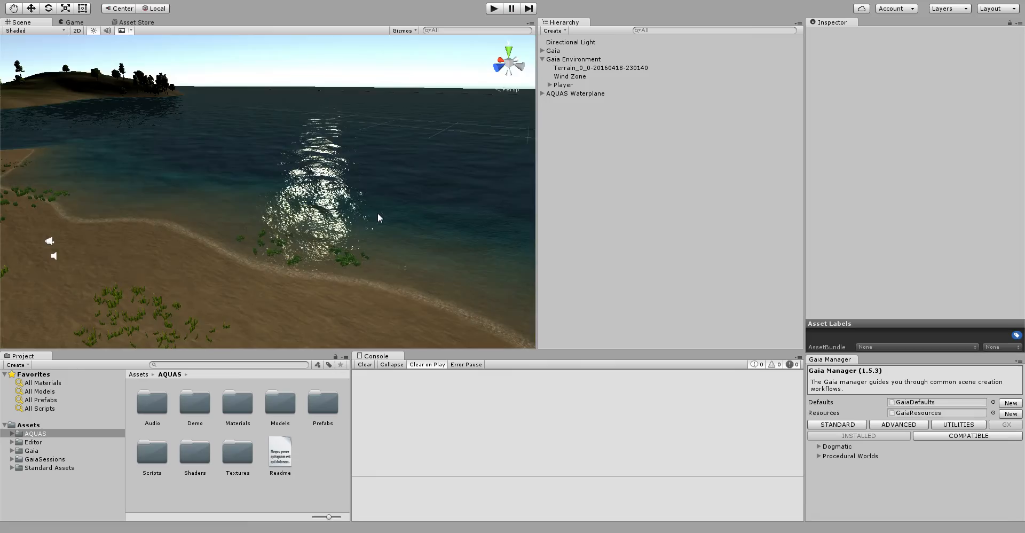
left_click_drag(379, 217, 187, 165)
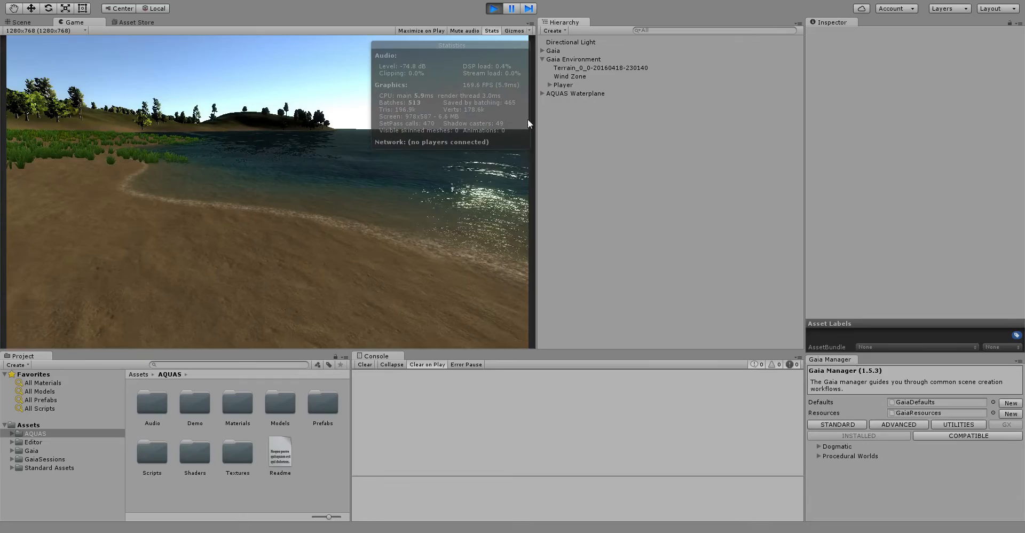
- Inspect the AQUAS Waterplane's water material properties, including its fog settings
left_click(574, 93)
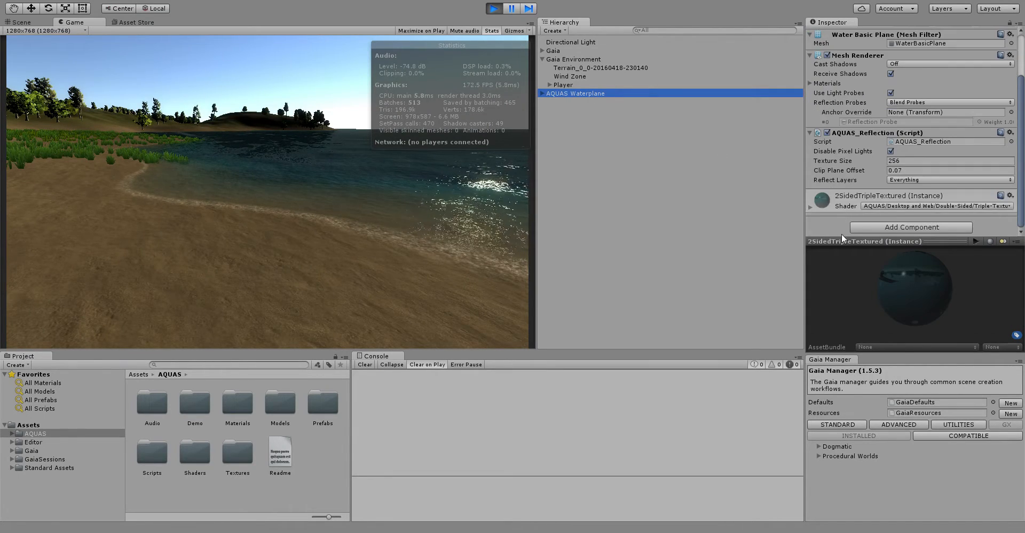
left_click(575, 93)
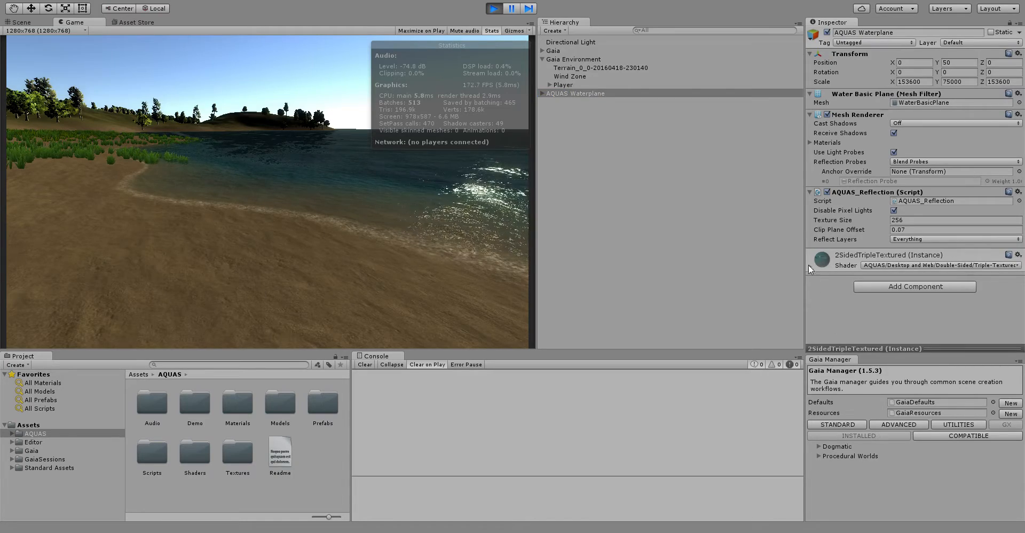
left_click(811, 255)
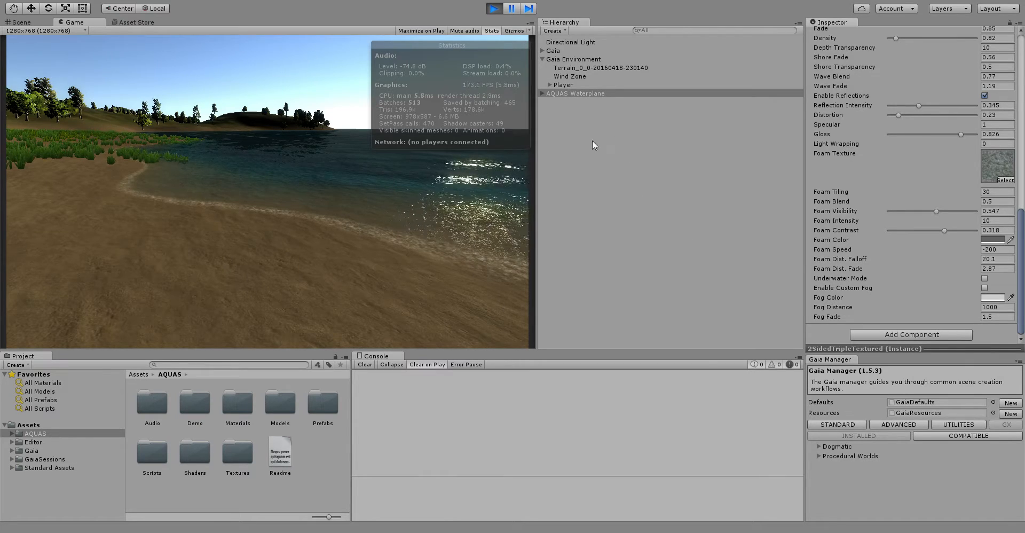
- Review the Player camera's Global Fog settings and hide the Game view Stats overlay
left_click(550, 85)
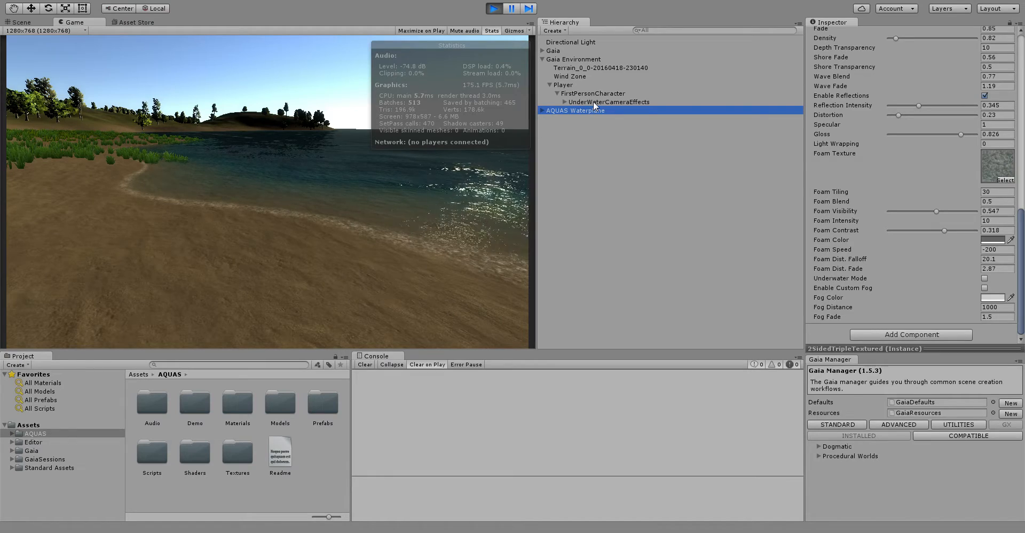
left_click(609, 102)
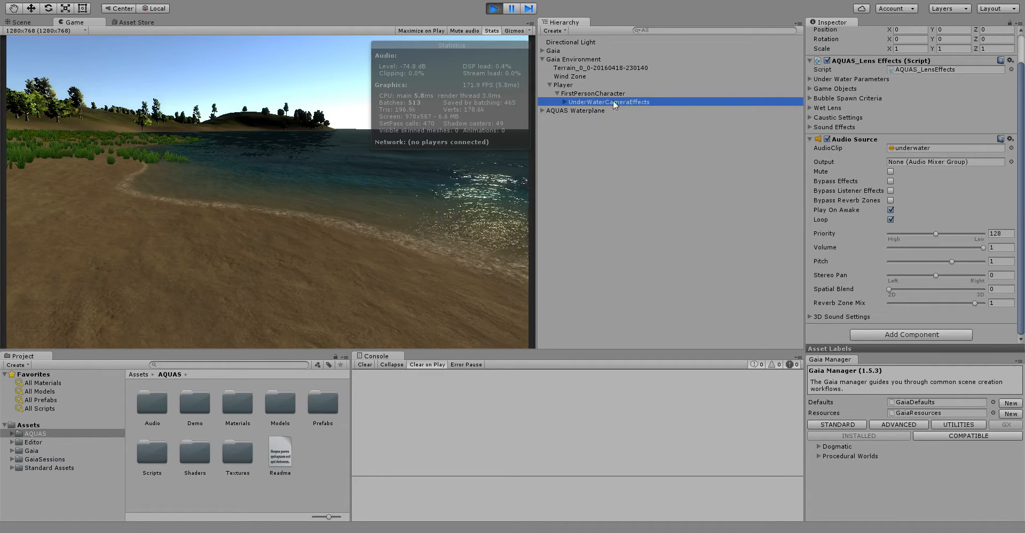
left_click(593, 93)
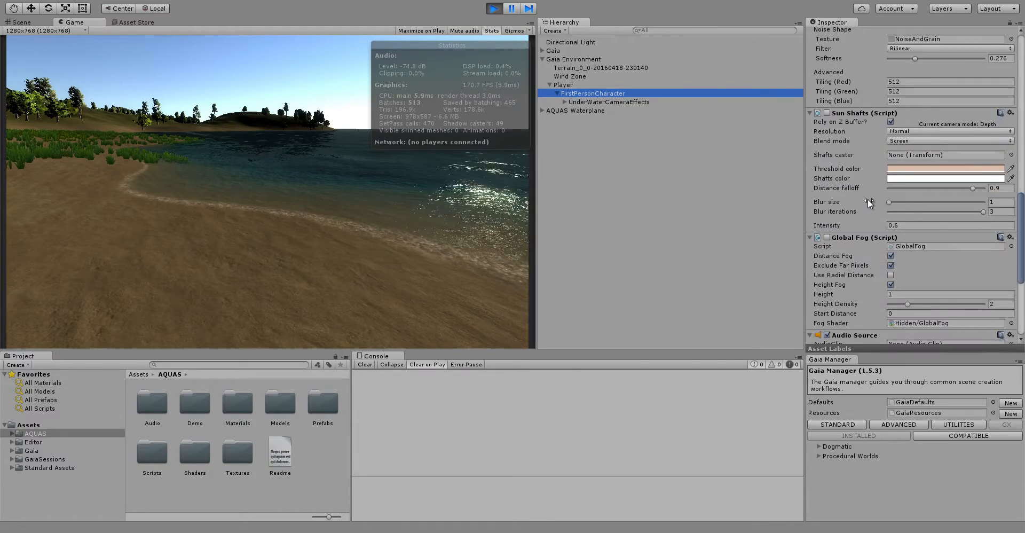
scroll("down", 3)
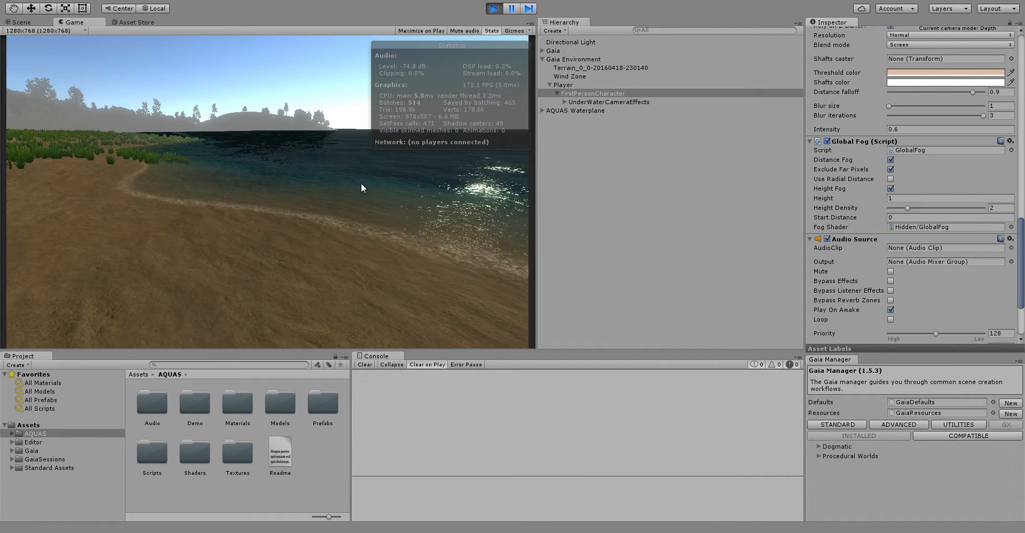
left_click(492, 31)
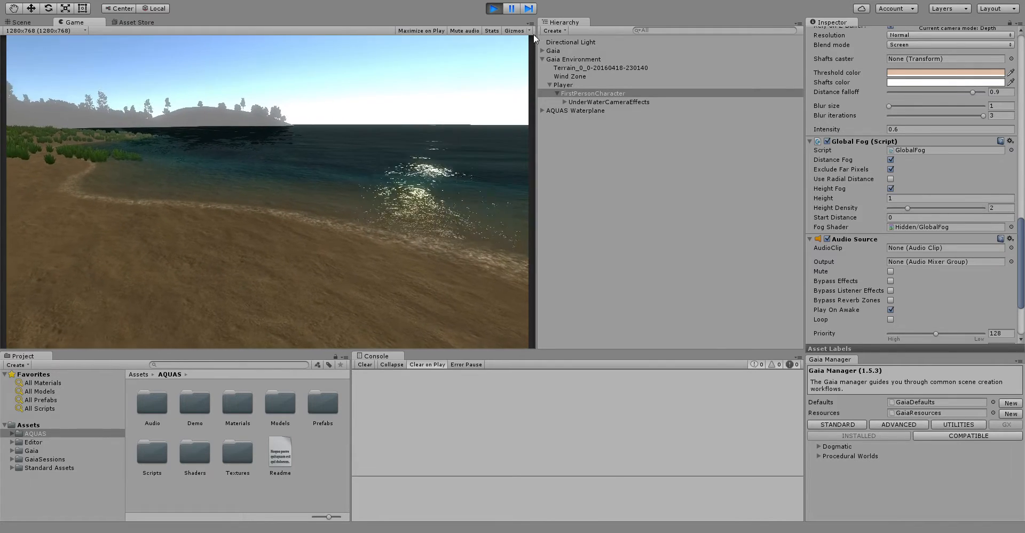
left_click(593, 93)
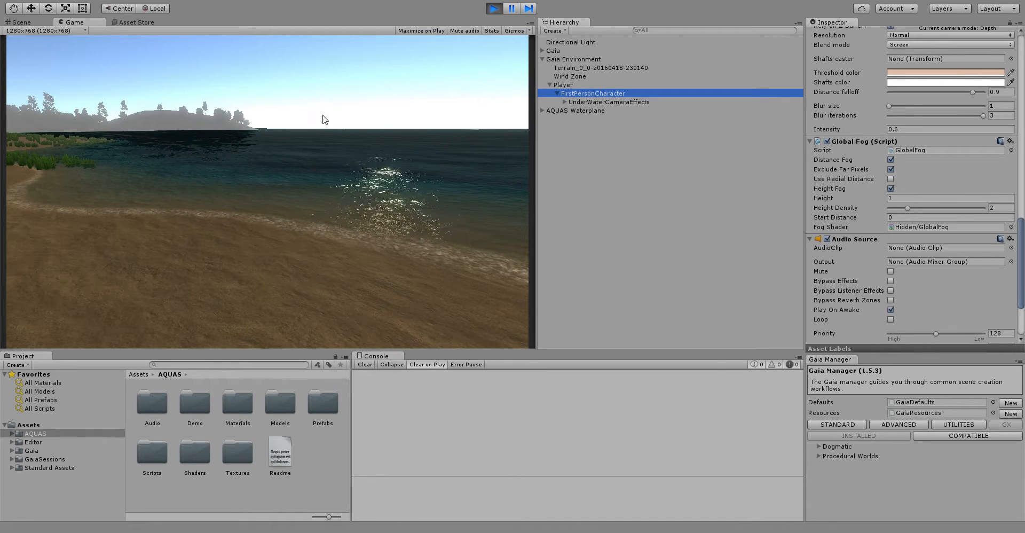
mouse_move(321, 142)
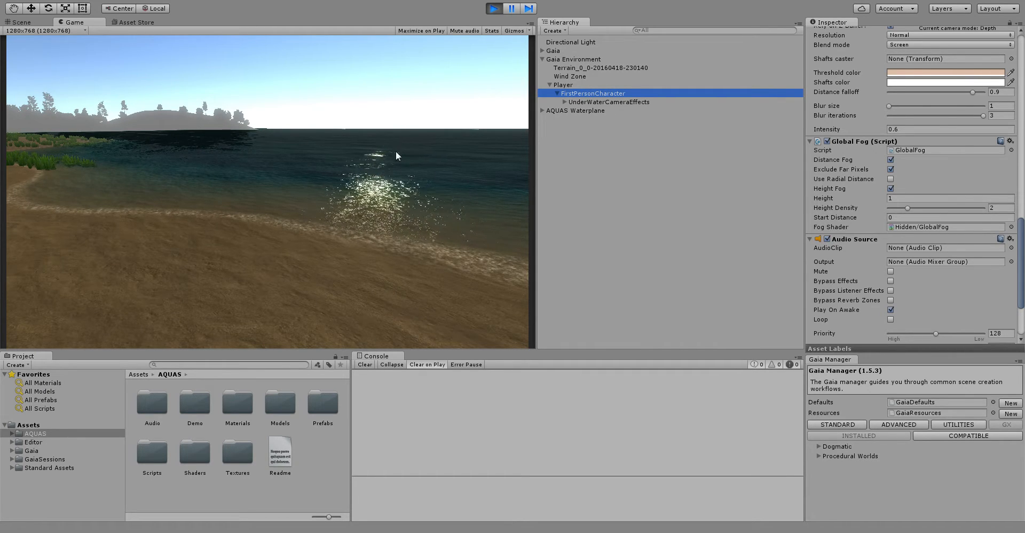
- Select the AQUAS Waterplane in the Hierarchy while play mode runs
left_click(574, 110)
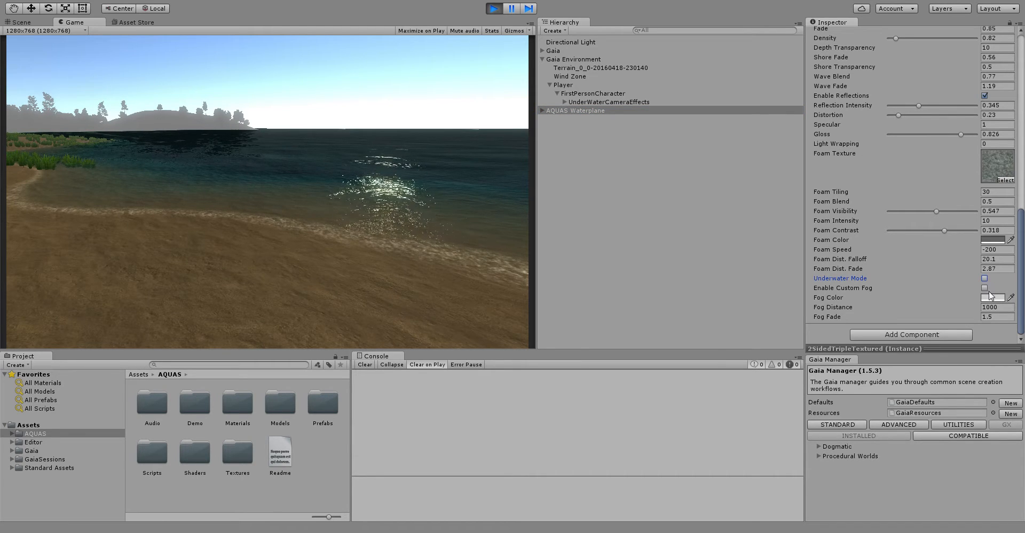
- Enable the water's Custom Fog, with Fog Distance 500 and Fog Fade 1.4
left_click(985, 288)
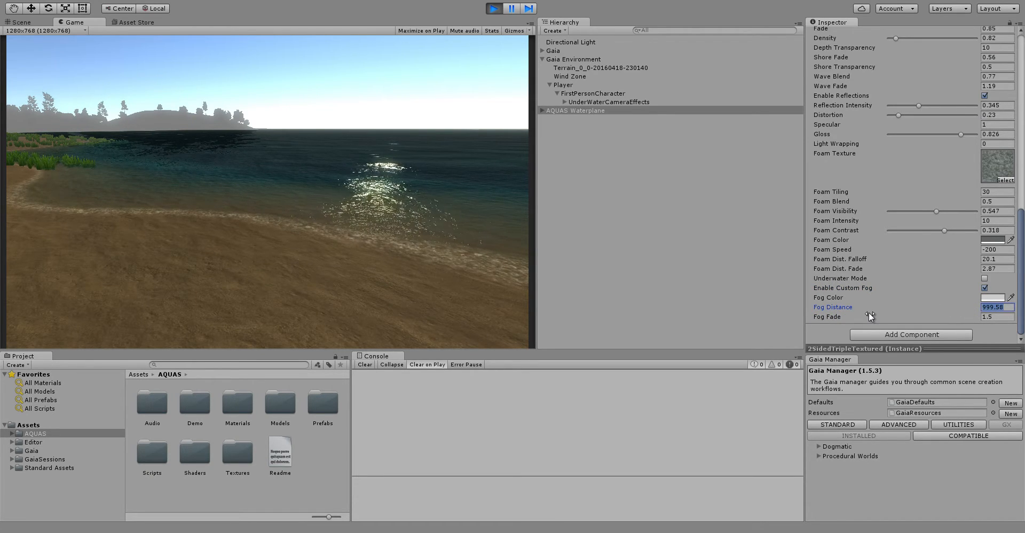
type("700")
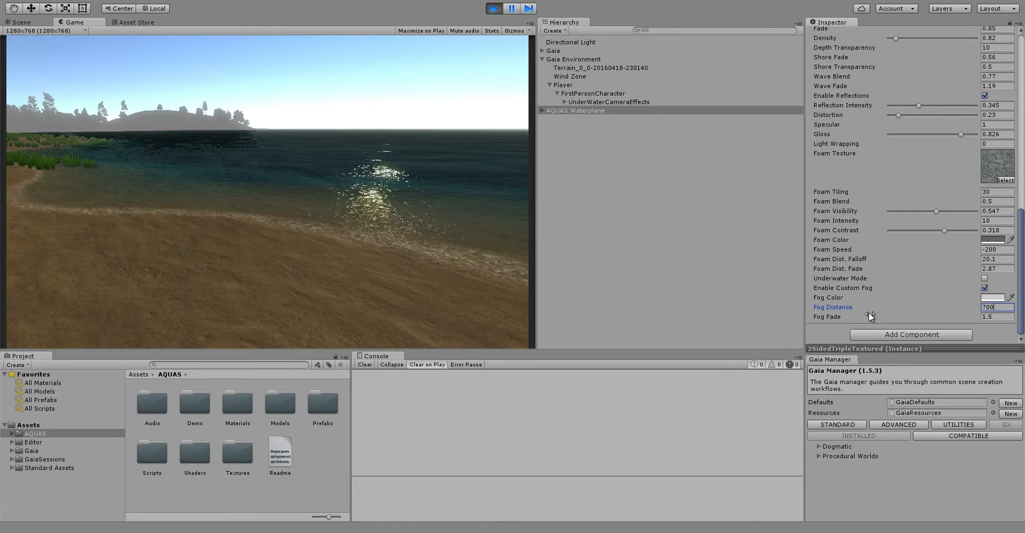
type("50")
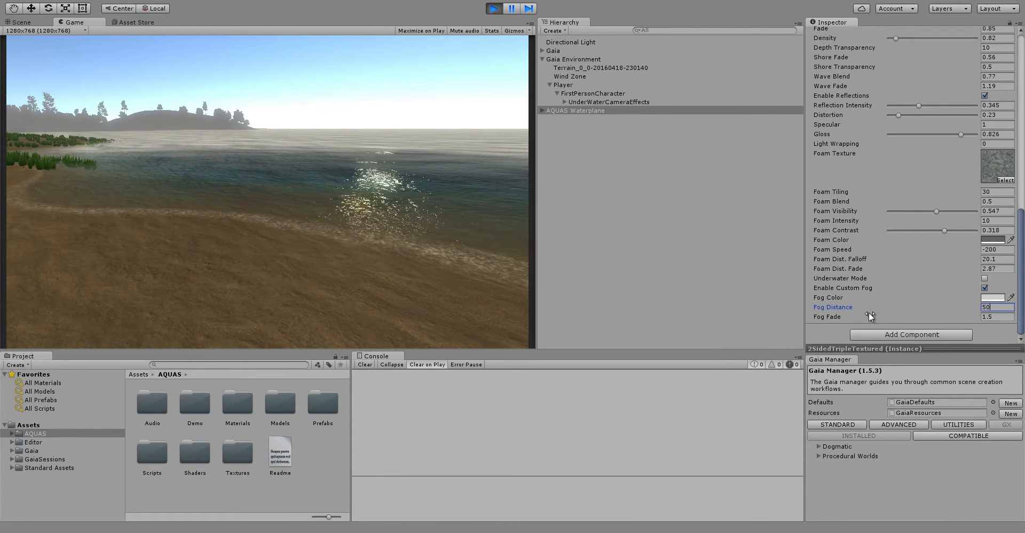
type("500")
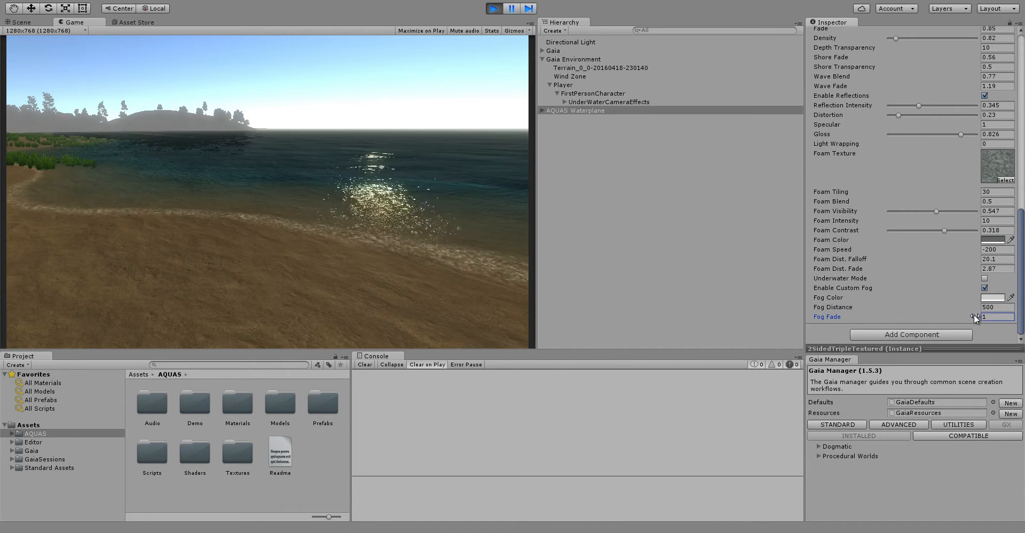
type("1.4")
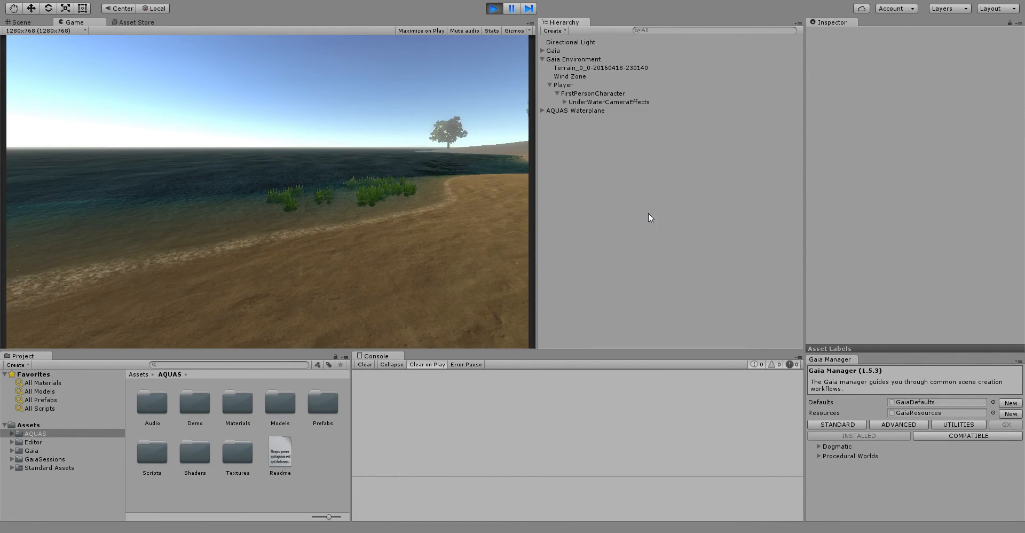
- Reselect AQUAS Waterplane and change Fog Distance to 300 and Fog Fade to 1.5
left_click(574, 110)
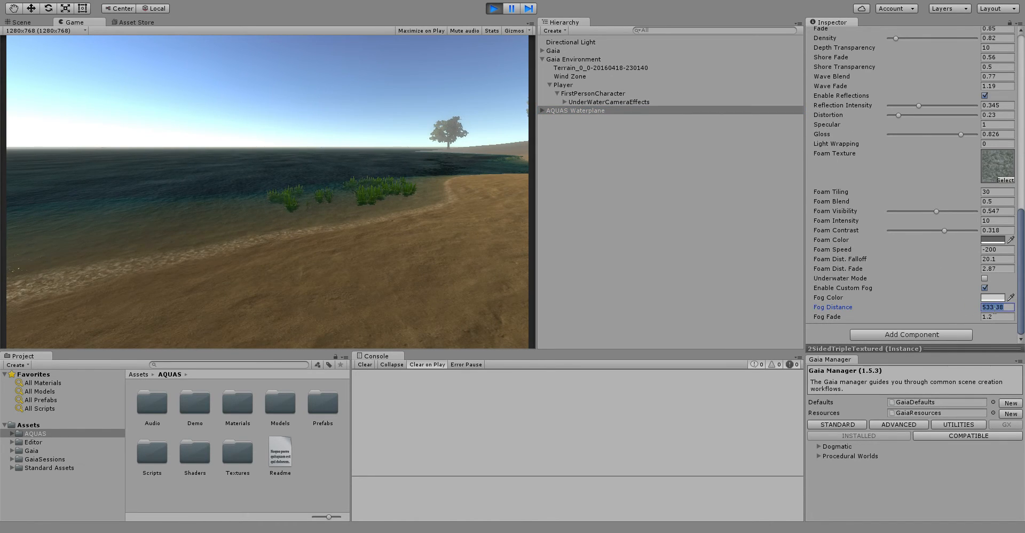
type("400")
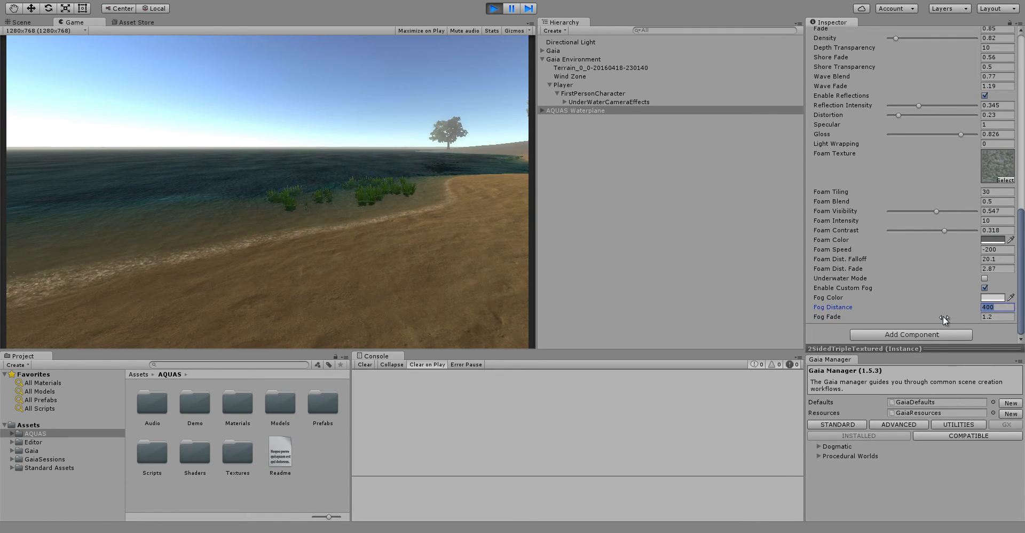
type("300")
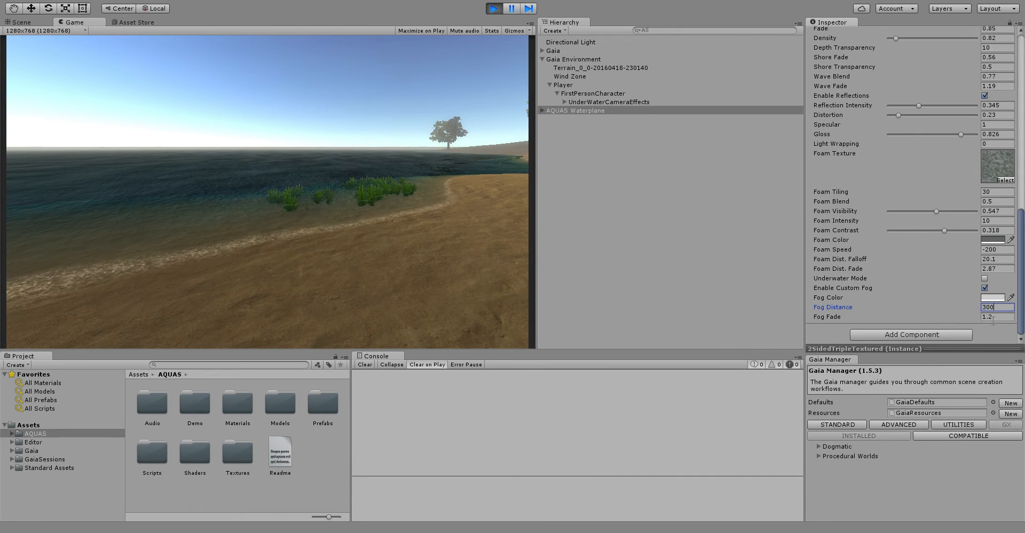
left_click(997, 317)
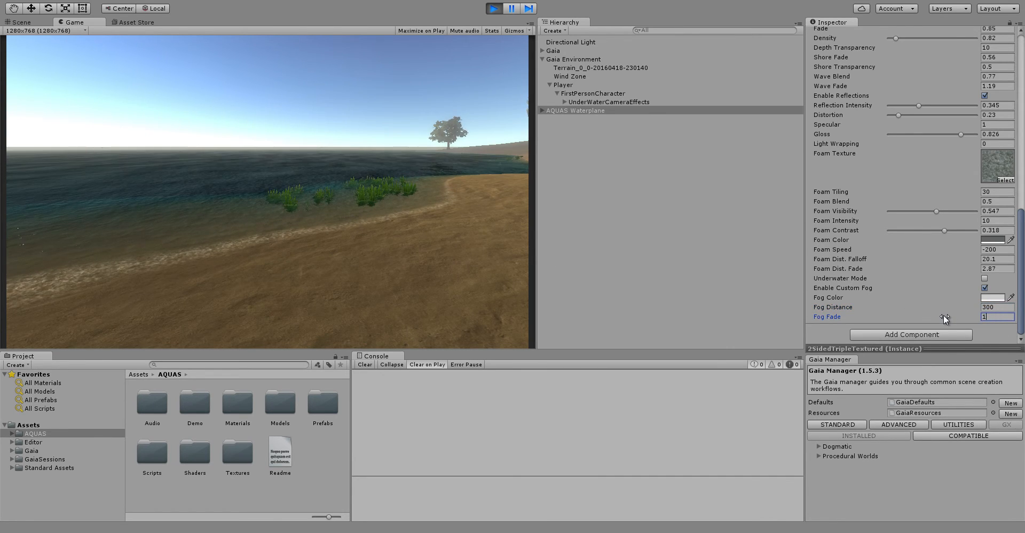
type("1.5")
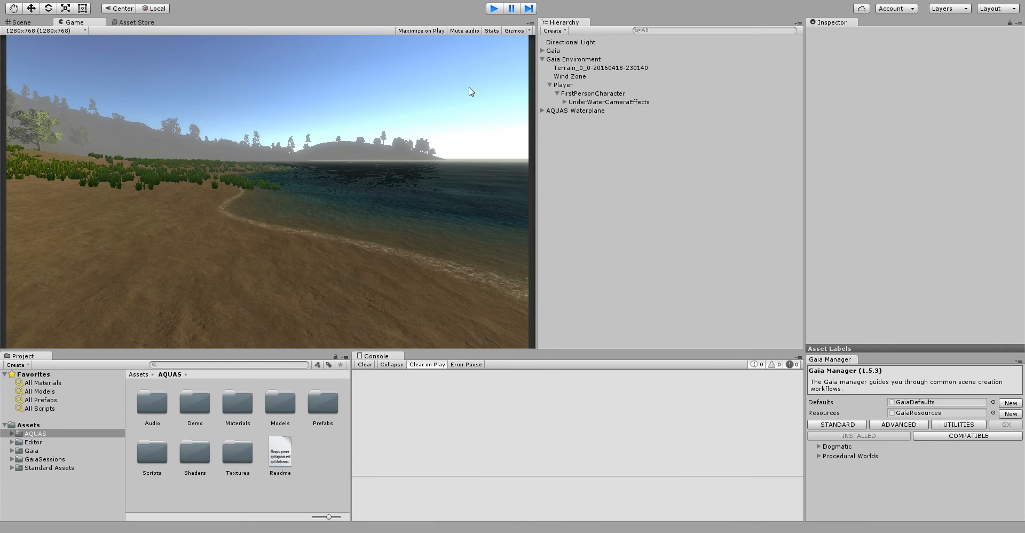
- Exit play mode to view the lake shoreline in the scene editor
left_click(20, 22)
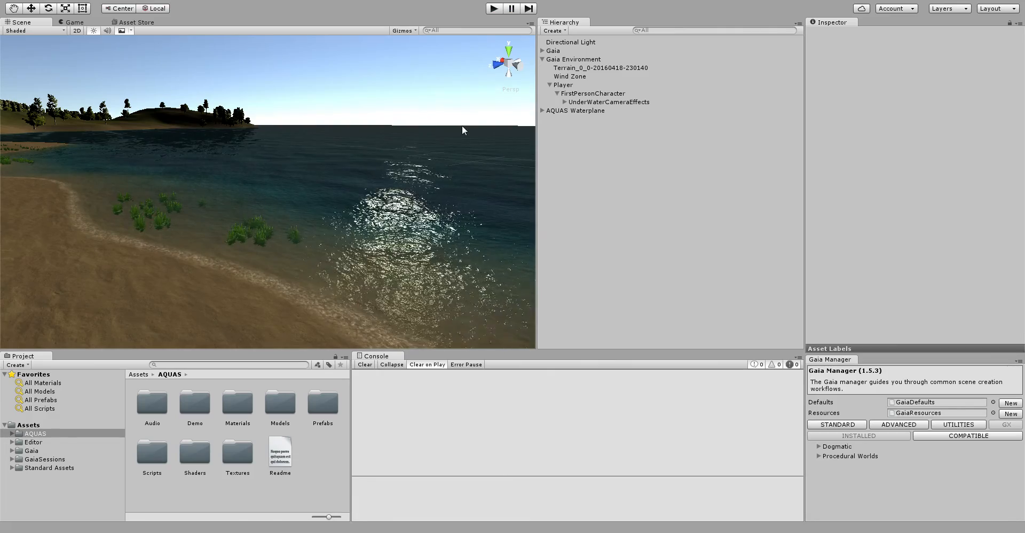